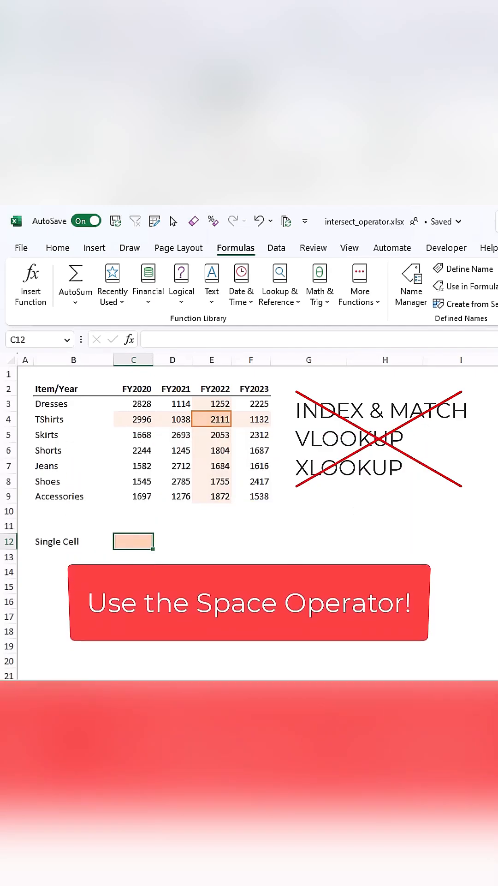
Enter =TShirts FY2022_ in C12 to return the TShirts value for FY2022.
click(409, 285)
text(=TShirts)
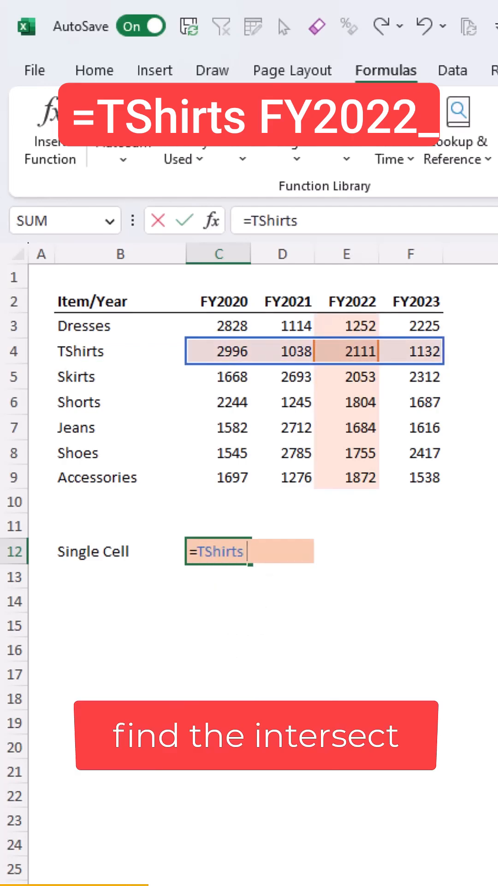
text(FY2022)
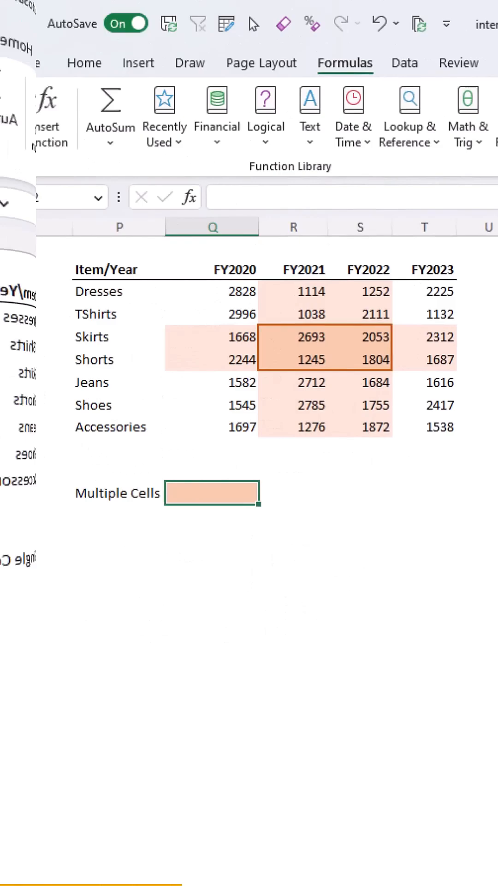
Enter =SUM(FY2021_:FY2022_ Skirts:Shorts) in Q12, returning 7795, and begin the next SUM.
text(=SUM(f)
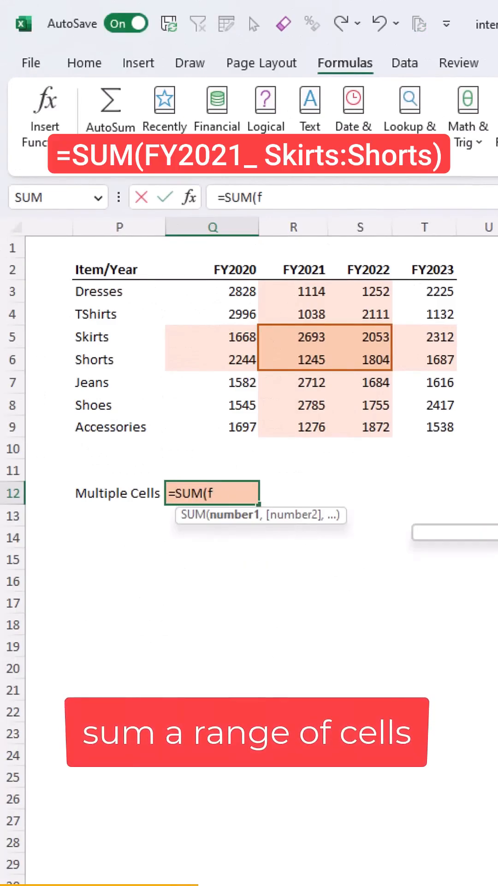
text(FY2021_:fy)
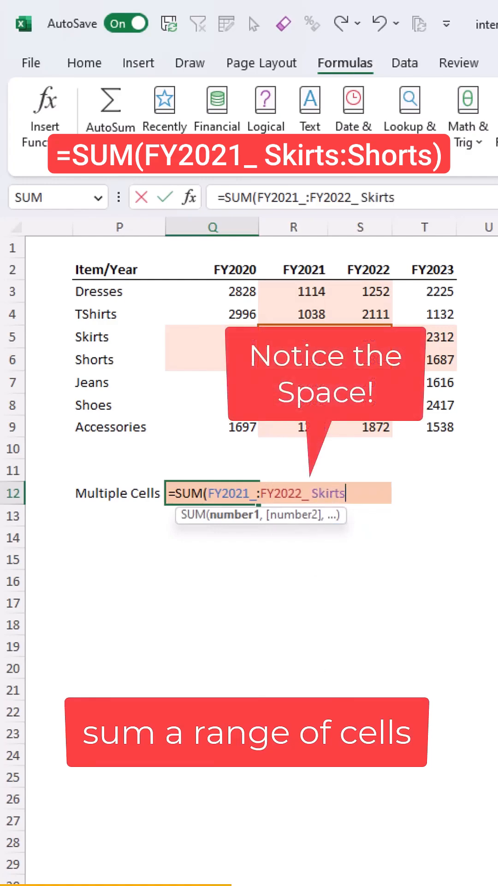
text(:sh)
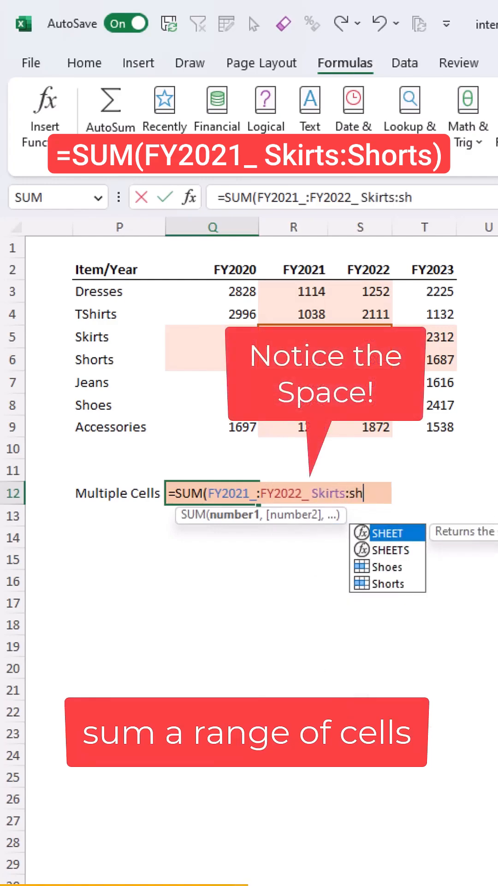
text(orts))
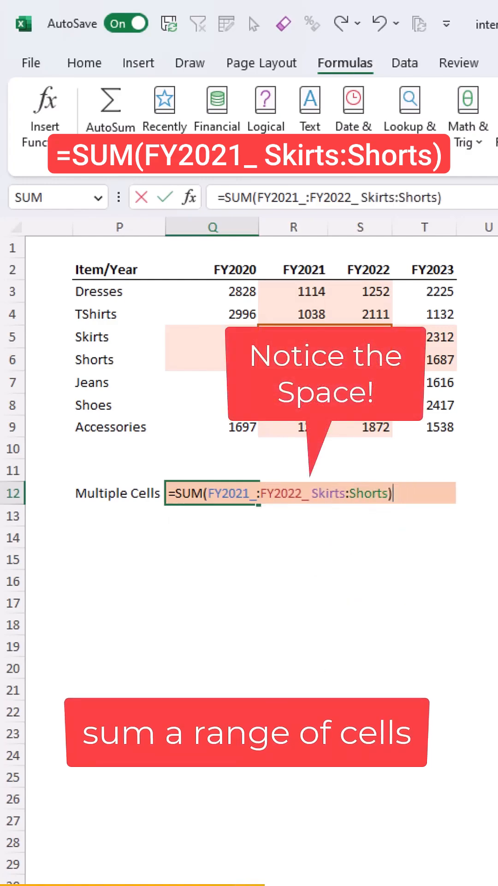
key(Enter)
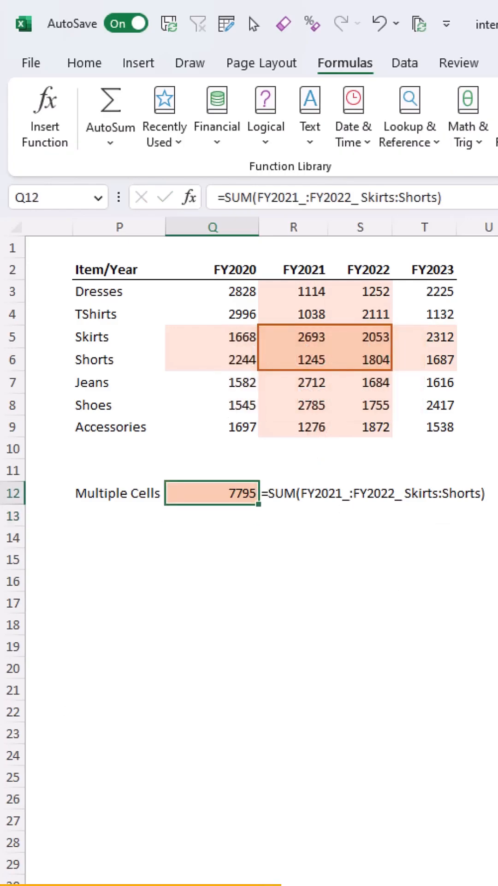
text(=su)
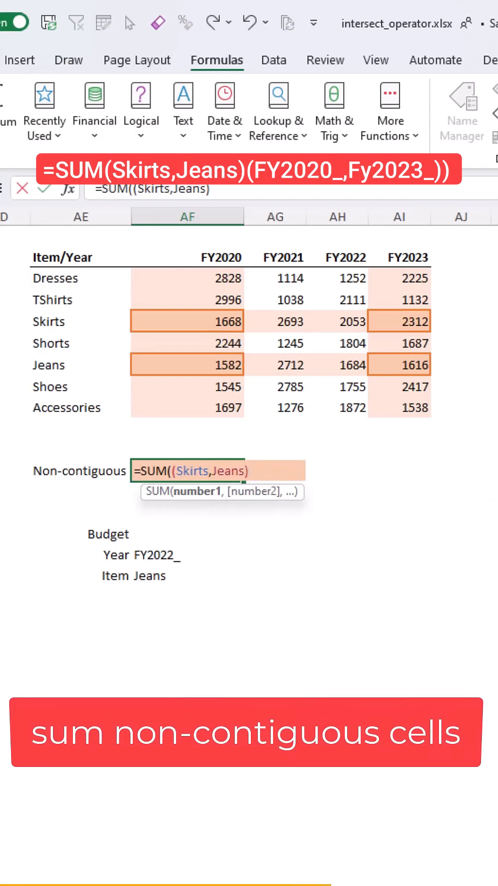
Complete =SUM((Skirts,Jeans) (FY2020_,FY2023_)) in AF12, returning 7178, and begin the Budget SUM.
text((FY2020_)
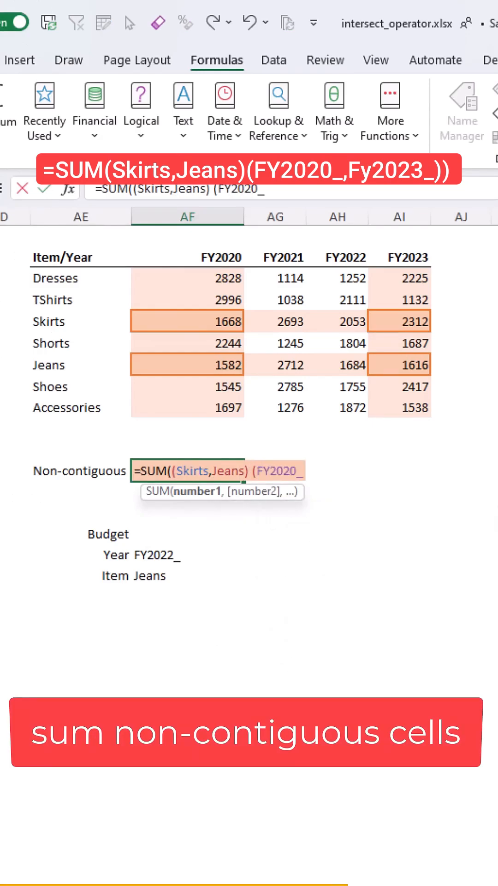
text(,FY2023_)
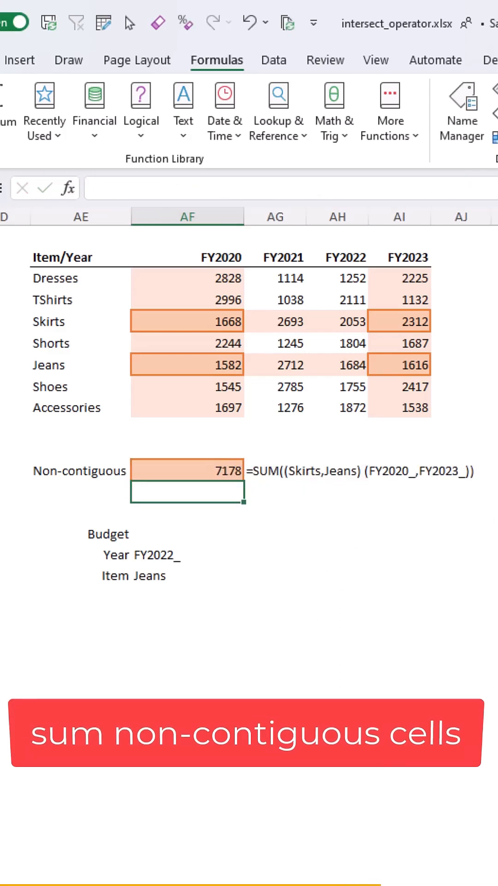
text(=sum)
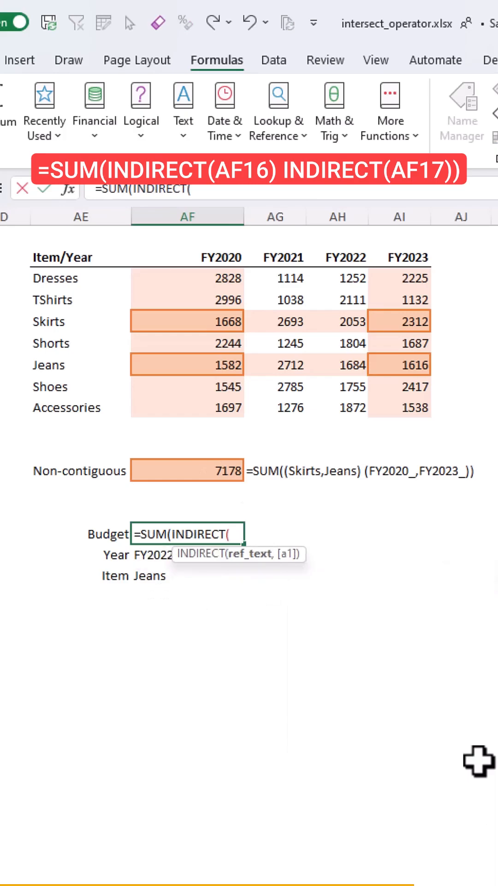
Enter =SUM(INDIRECT(AF16) INDIRECT(AF17)) as the Budget formula, returning 2712 for FY2021 Jeans.
text(AF16) indire)
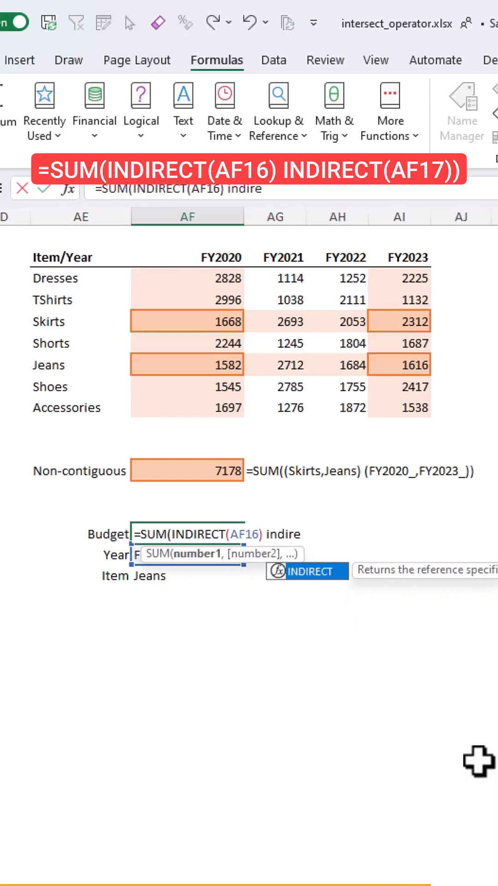
text(INDIRECT(AF17)))
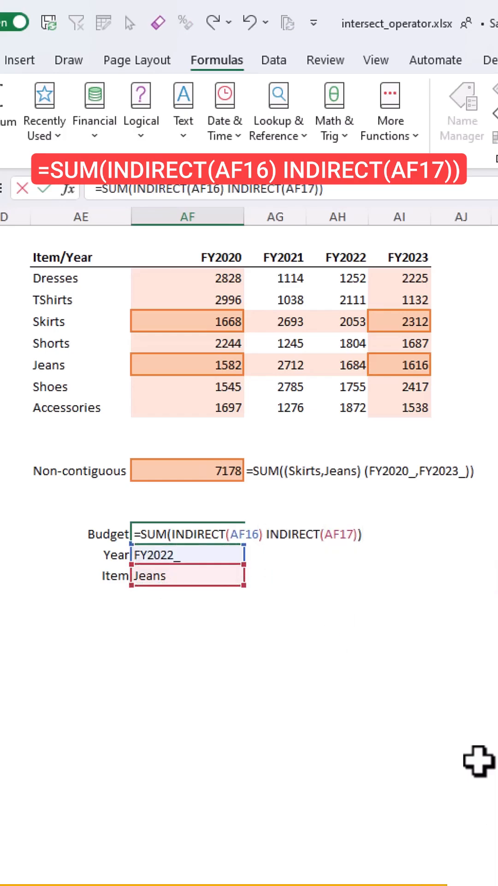
click(249, 553)
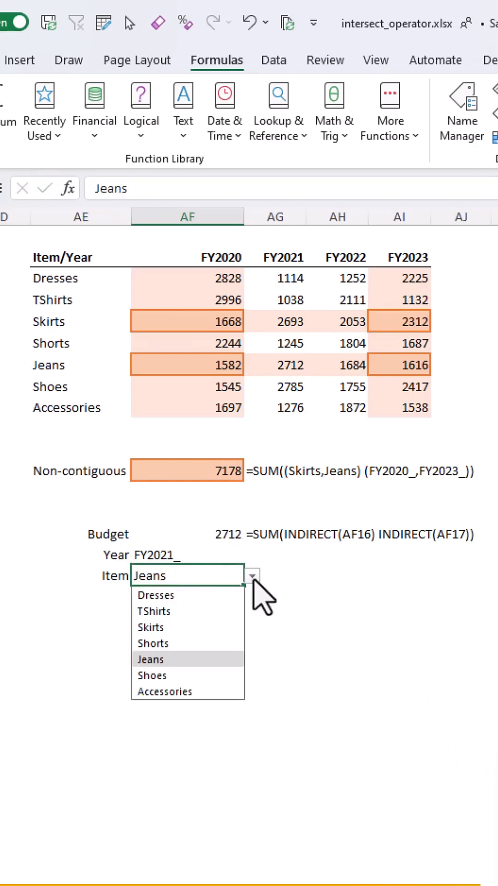
Choose Skirts as the Item so Budget shows 2693 for FY2021.
click(150, 628)
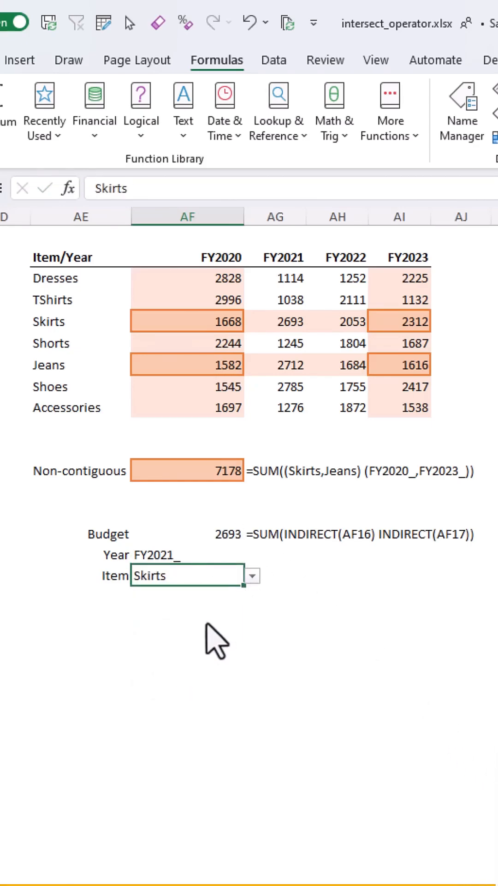